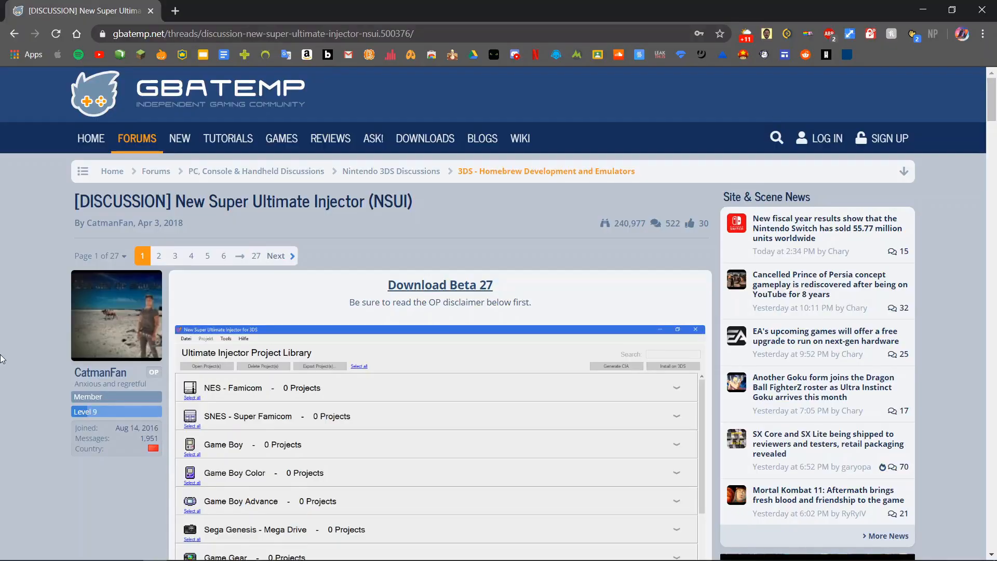
mouse_move(132, 110)
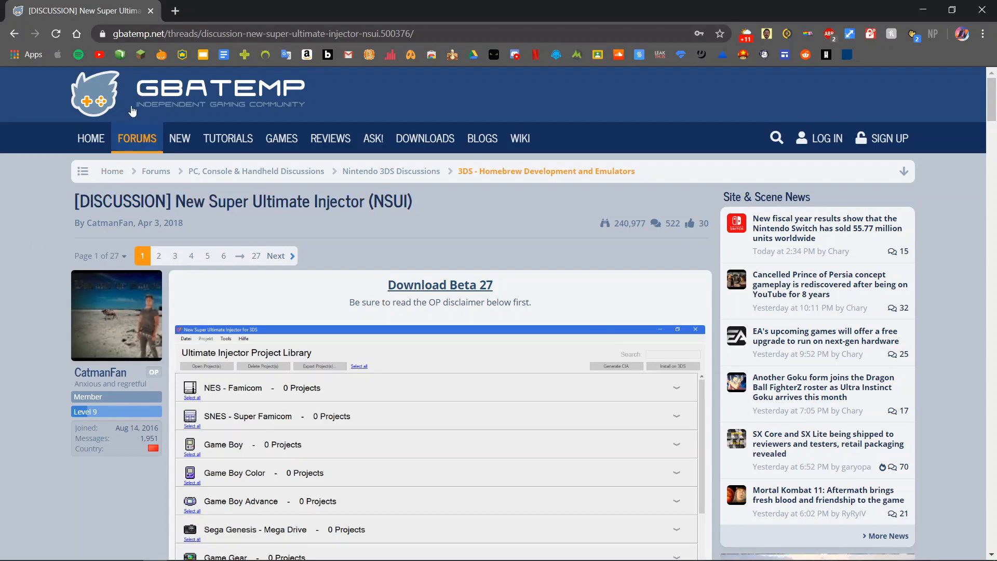
mouse_move(253, 179)
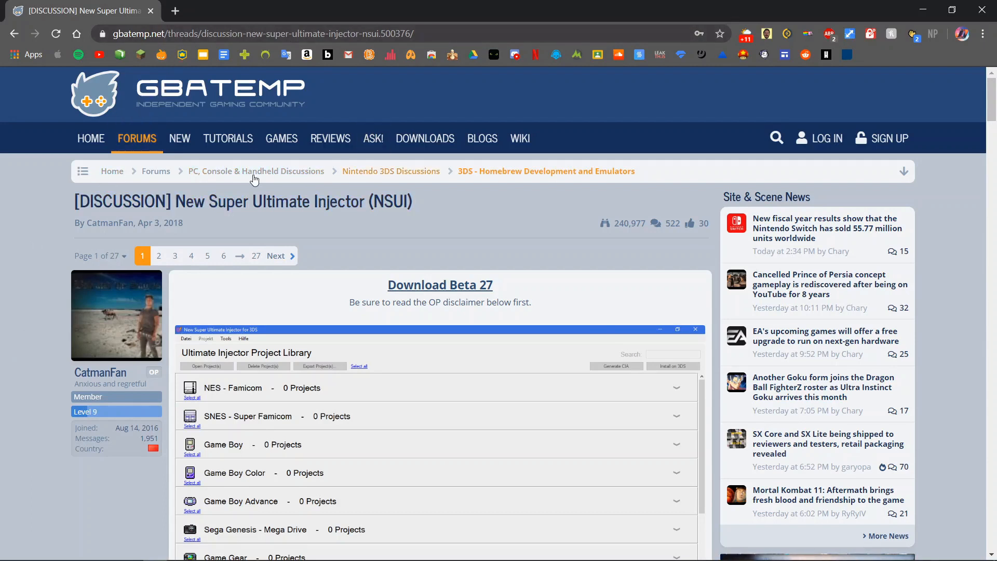
mouse_move(436, 207)
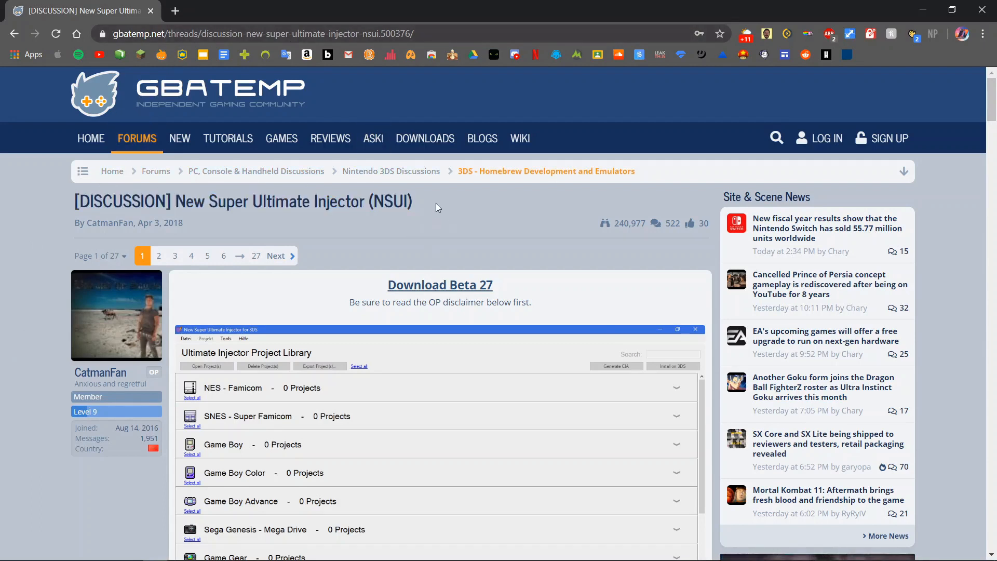
Read through the GBAtemp NSUI thread offering the Beta 27 download.
double_click(401, 201)
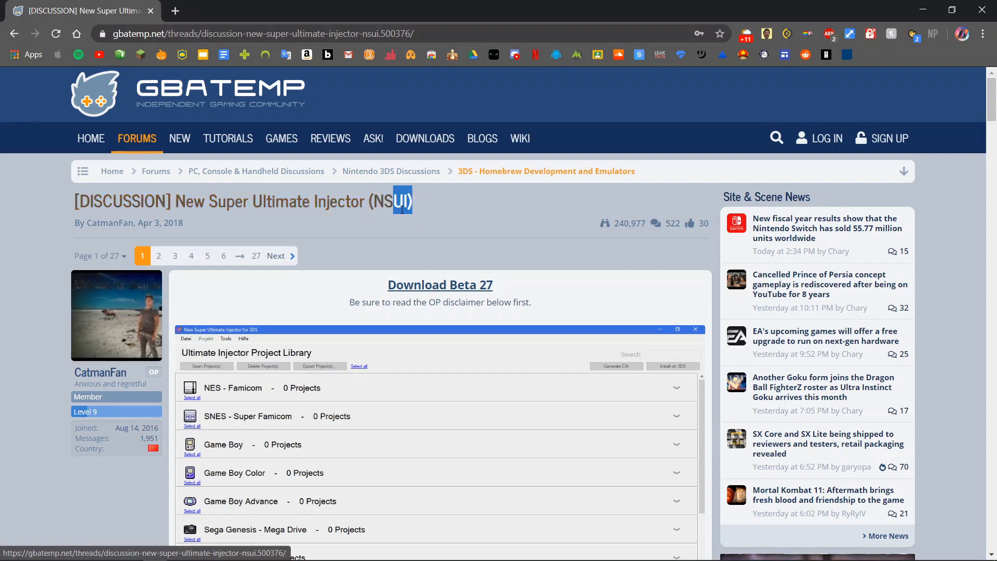
scroll(down, 3)
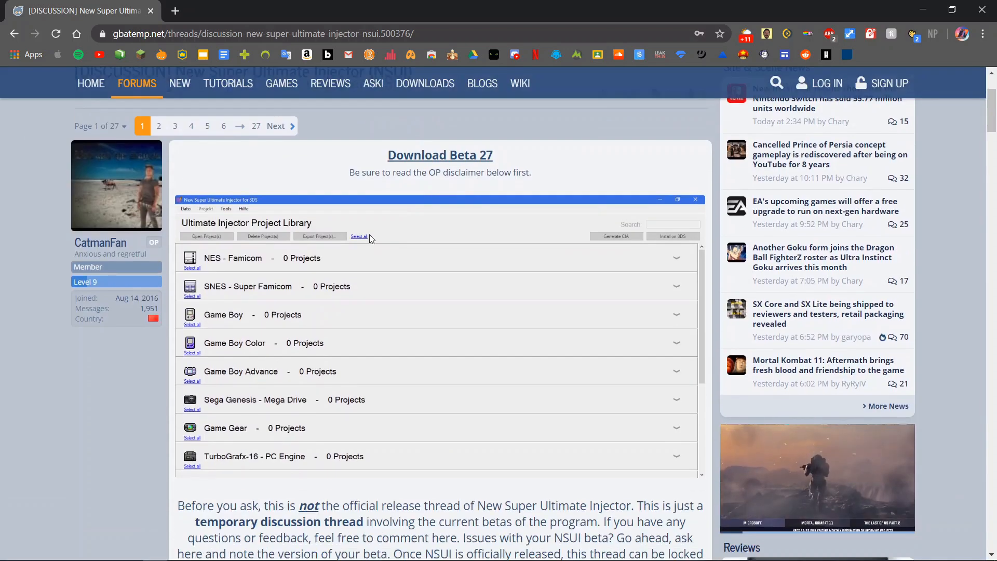
scroll(up, 3)
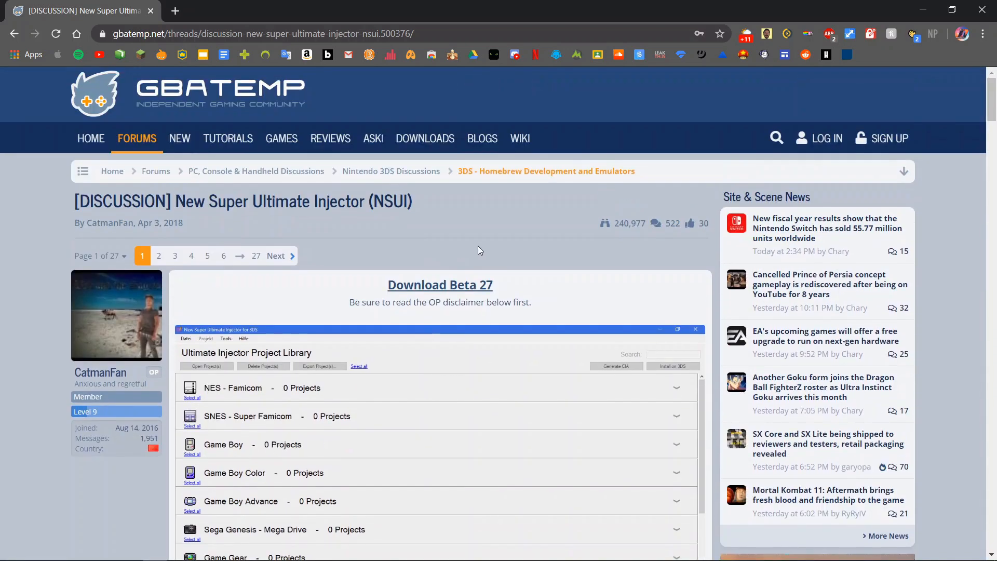
mouse_move(437, 234)
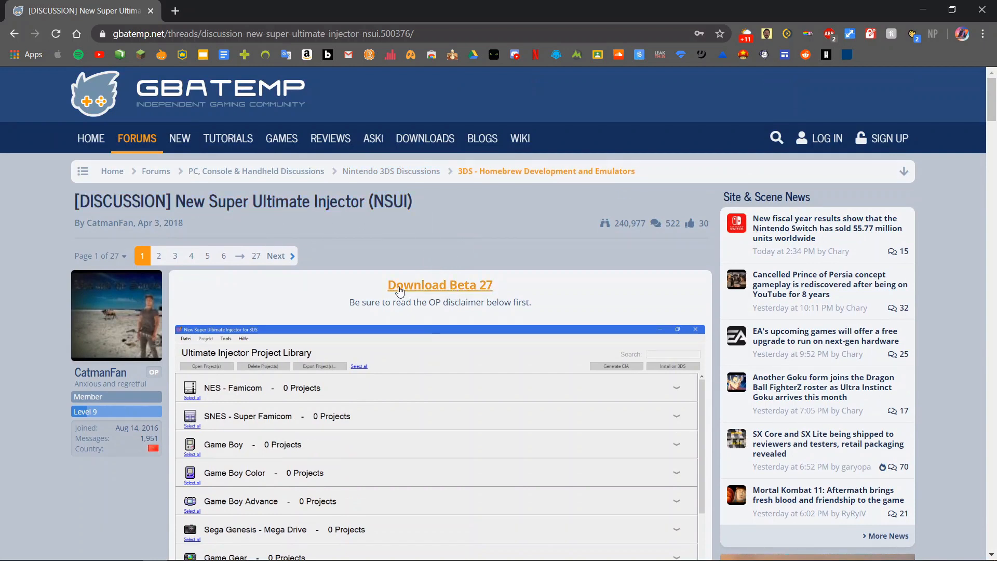
scroll(down, 3)
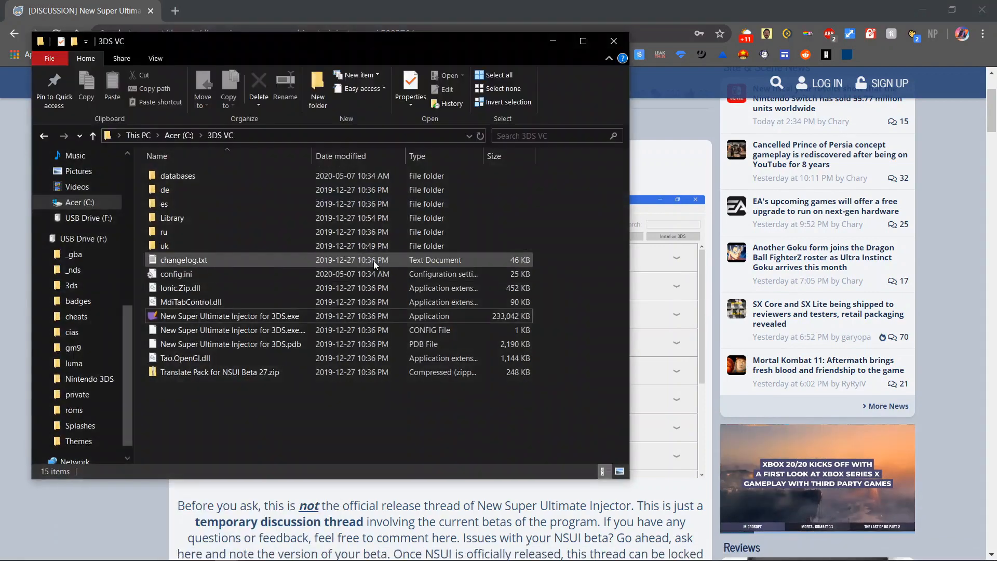
Launch 'New Super Ultimate Injector for 3DS.exe' from the 3DS VC folder.
click(221, 372)
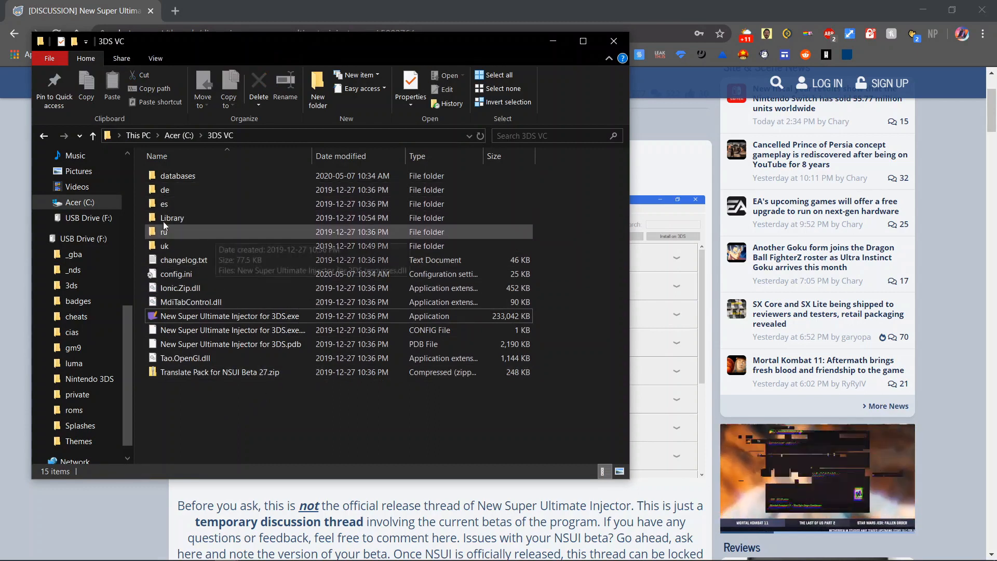
mouse_move(224, 224)
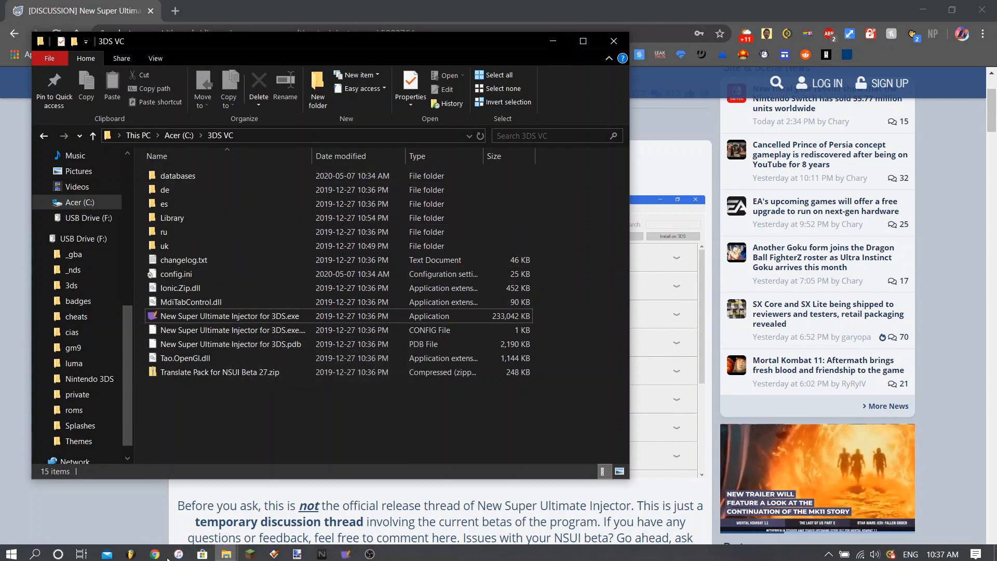
double_click(230, 316)
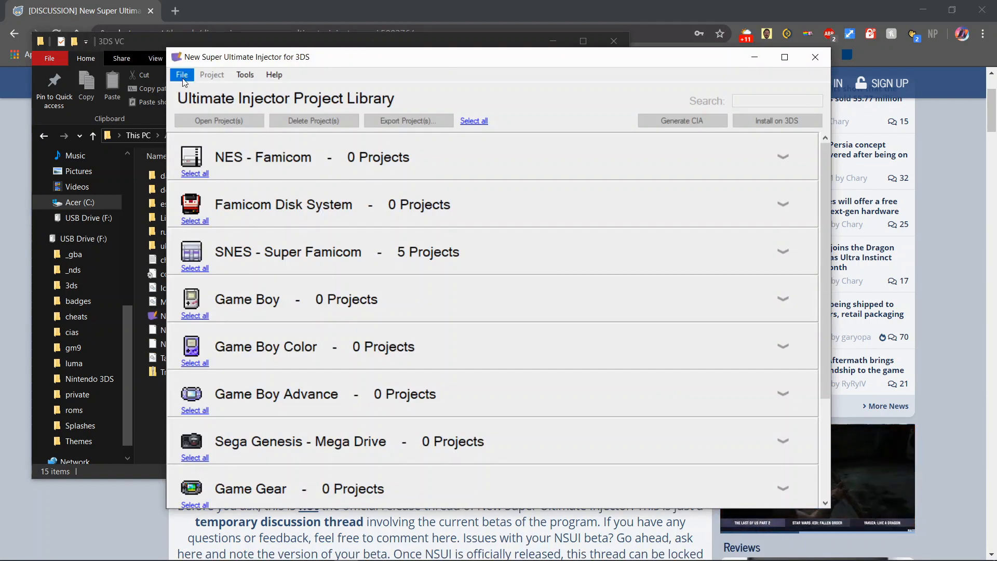
Start a new Game Boy Color project from File > New project.
click(182, 74)
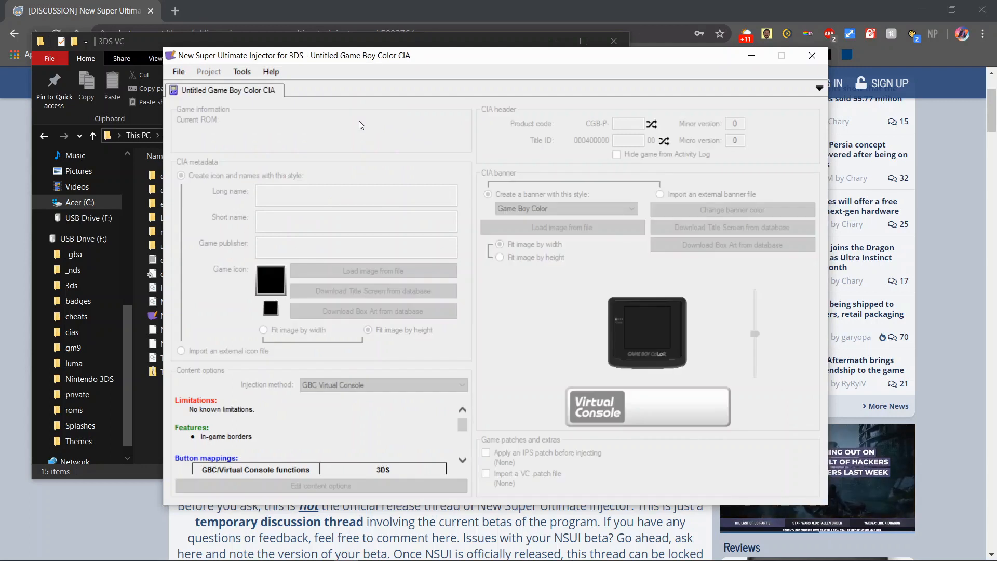
mouse_move(312, 328)
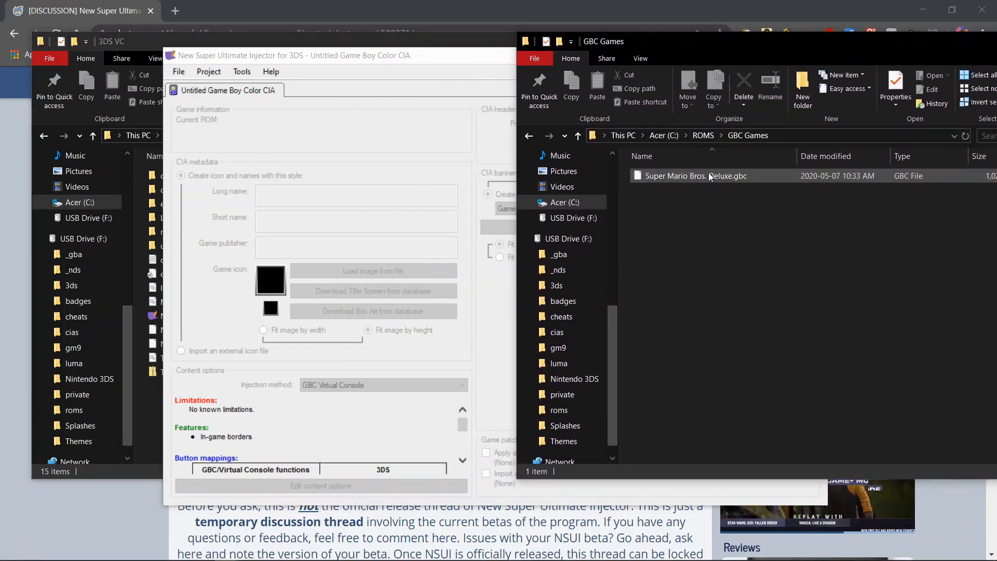
click(696, 175)
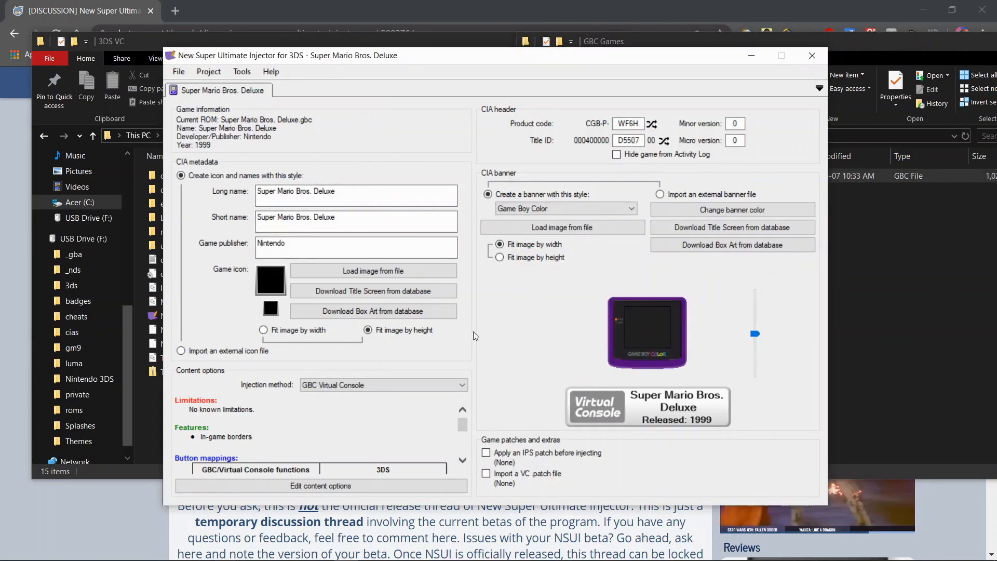
mouse_move(373, 291)
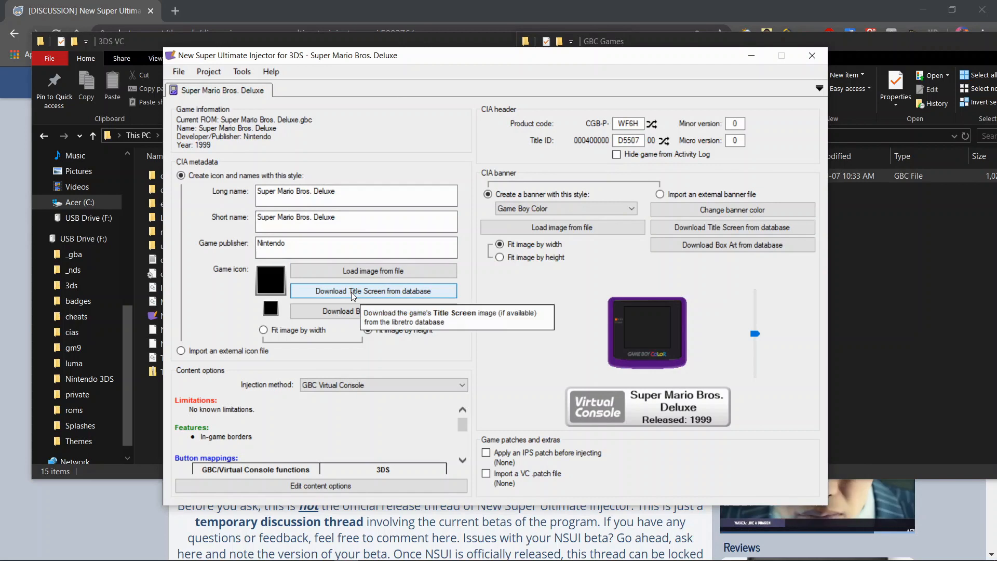
Download Super Mario Bros. Deluxe box art for the icon and its title screen for the banner.
click(373, 290)
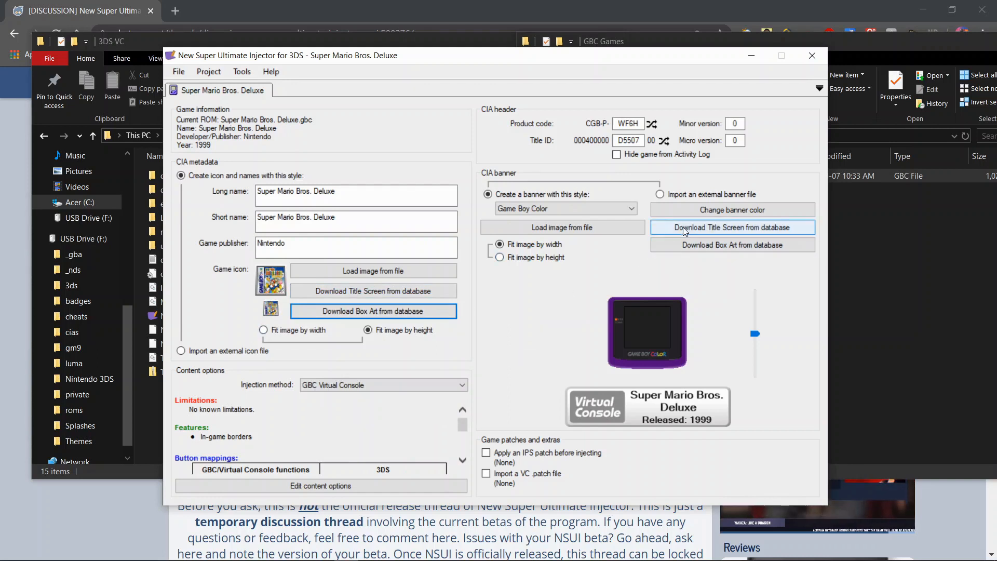
click(731, 227)
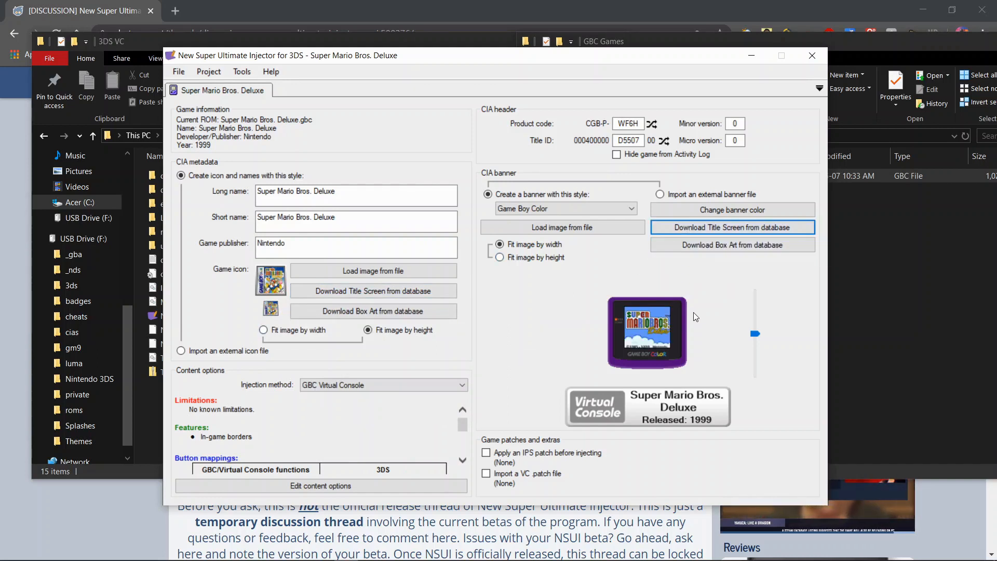
click(500, 244)
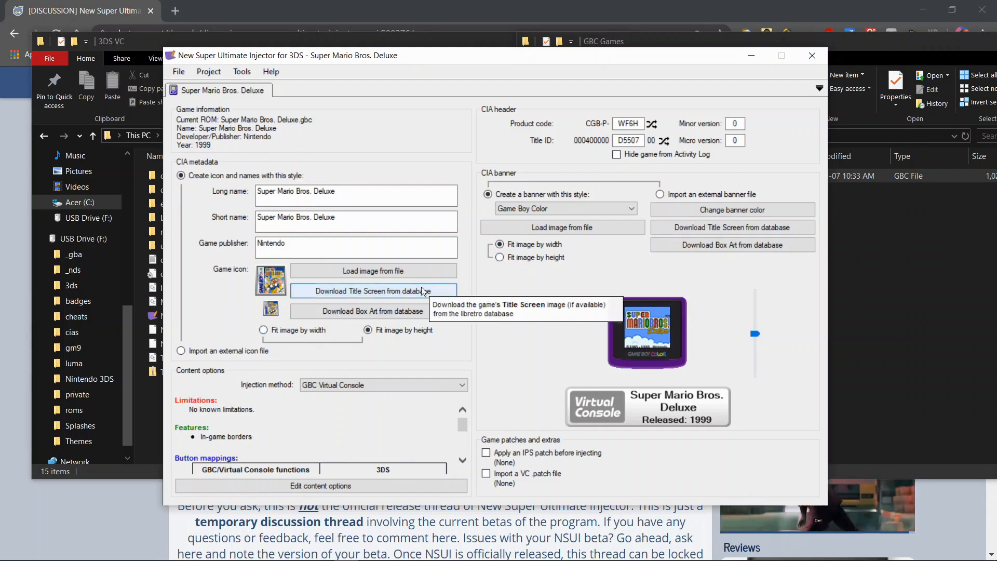
mouse_move(584, 289)
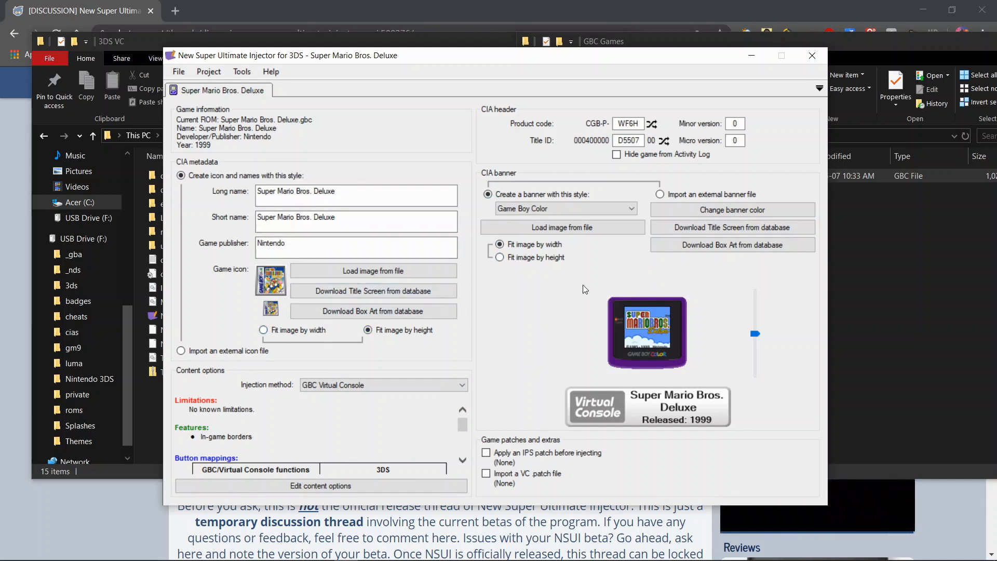
click(565, 208)
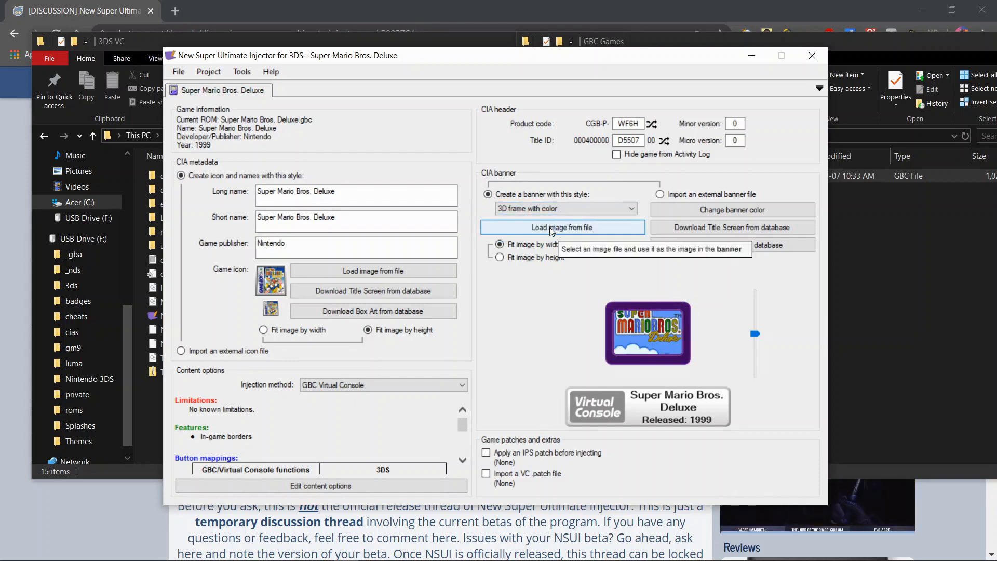
click(565, 208)
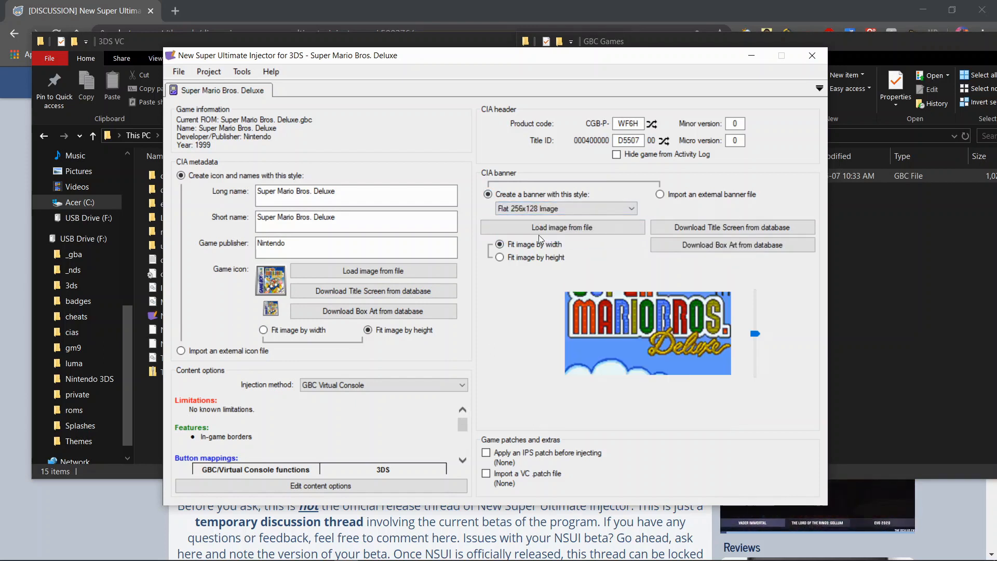
click(564, 209)
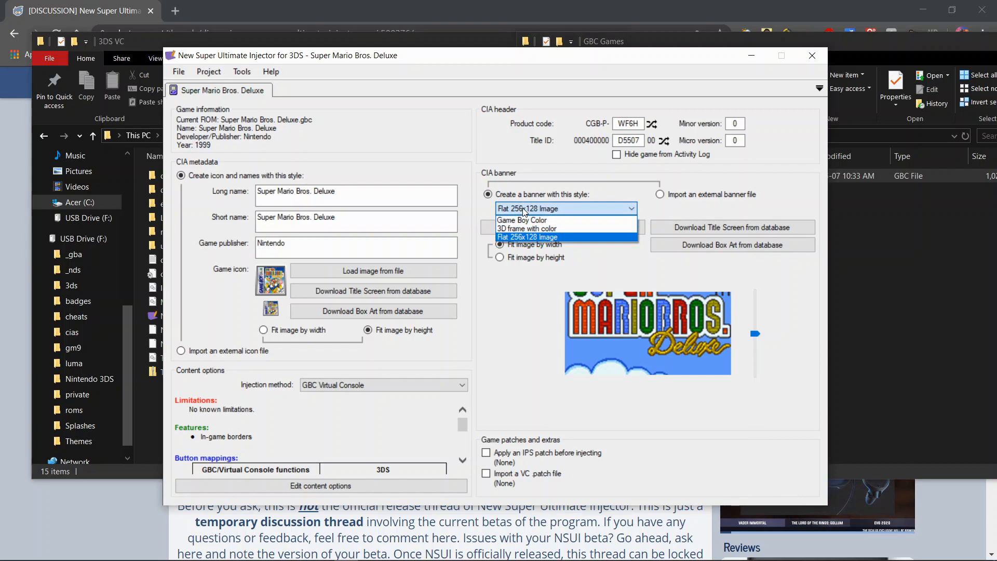
click(521, 219)
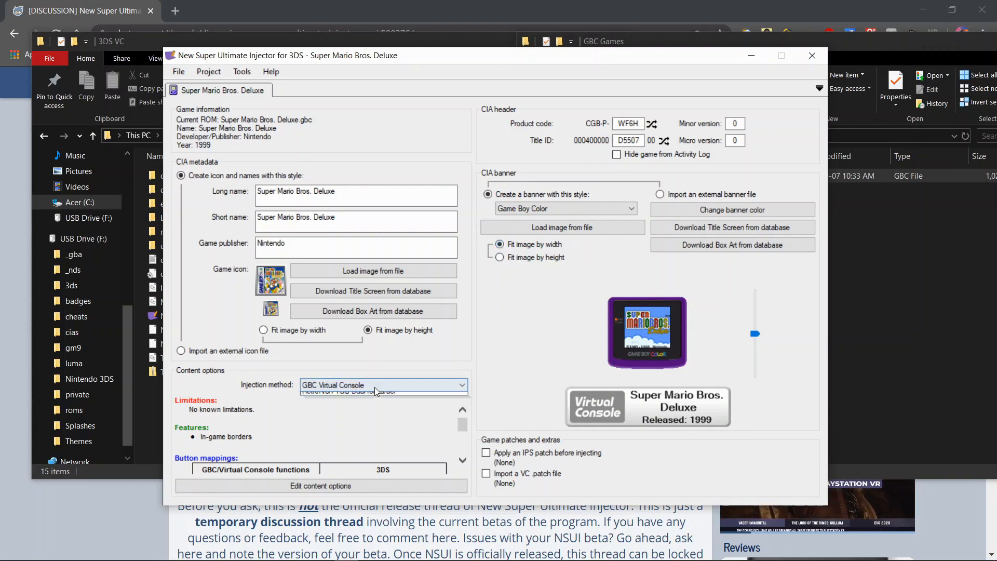
click(461, 385)
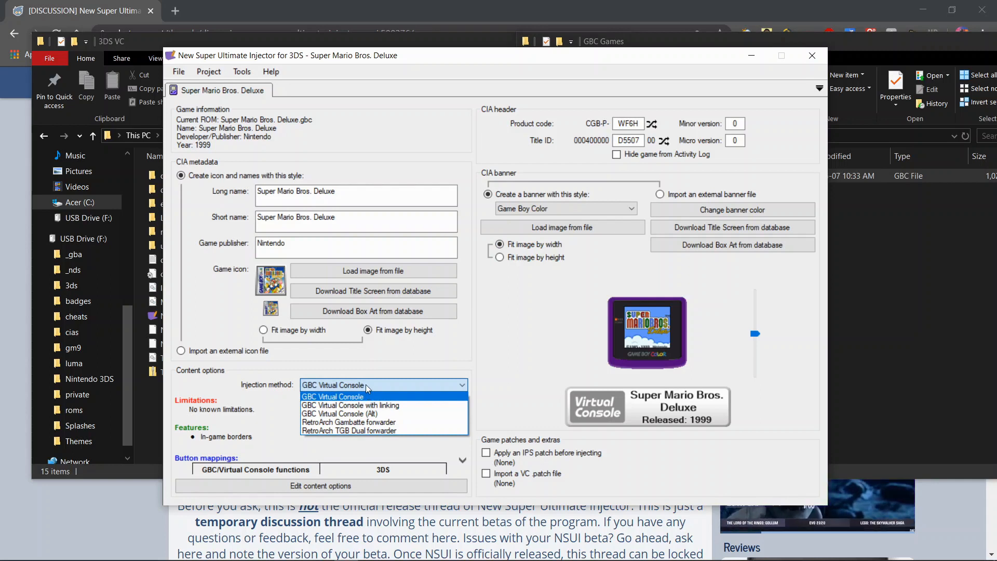
click(332, 397)
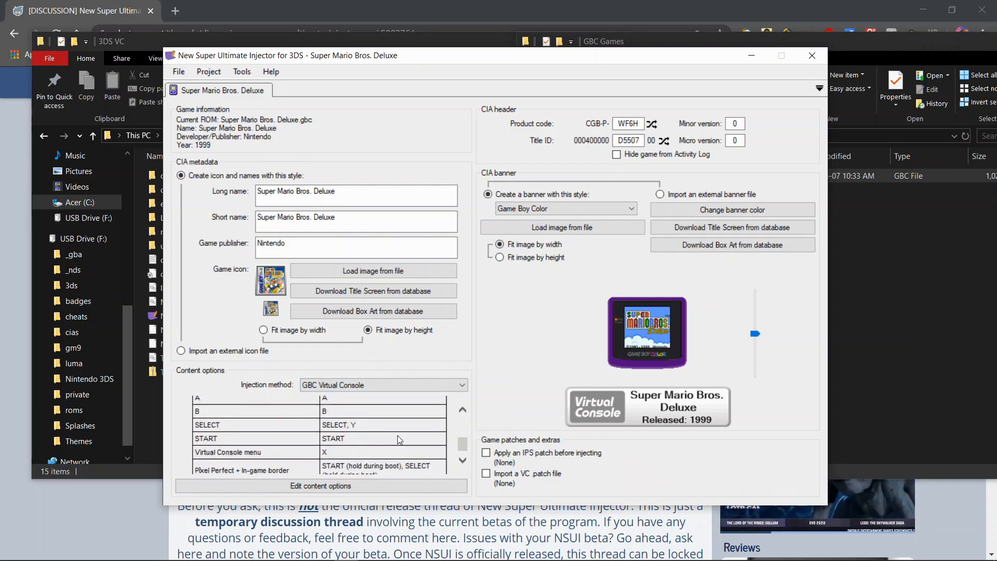
double_click(332, 438)
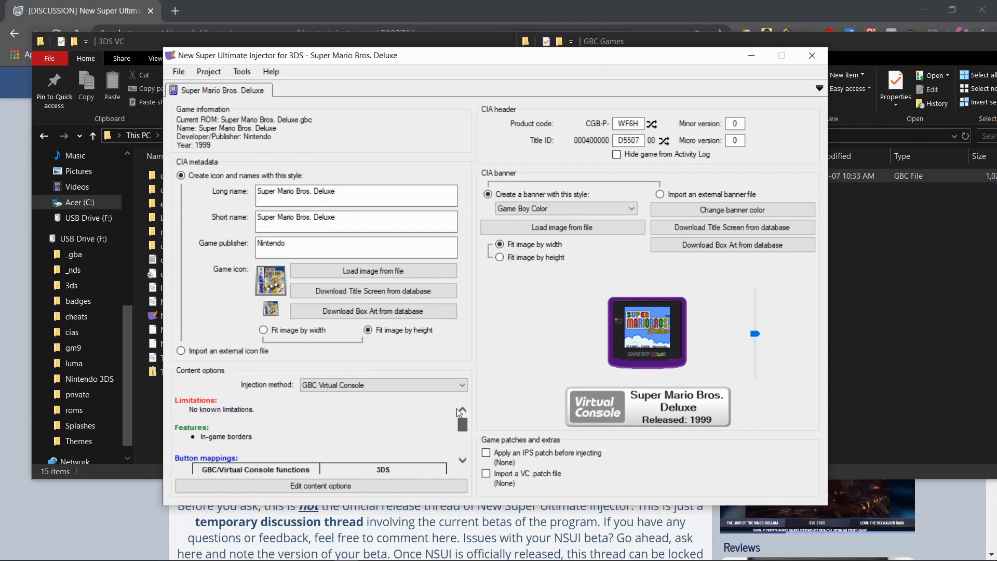
mouse_move(208, 71)
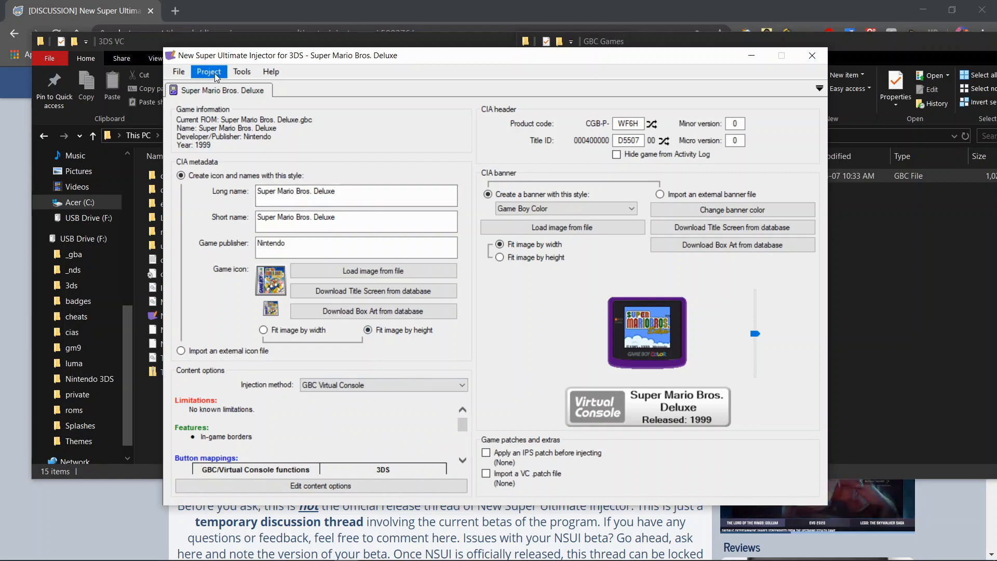
Export the CIA as Super Mario Bros. Deluxe to USB Drive (F:)\cias.
click(209, 71)
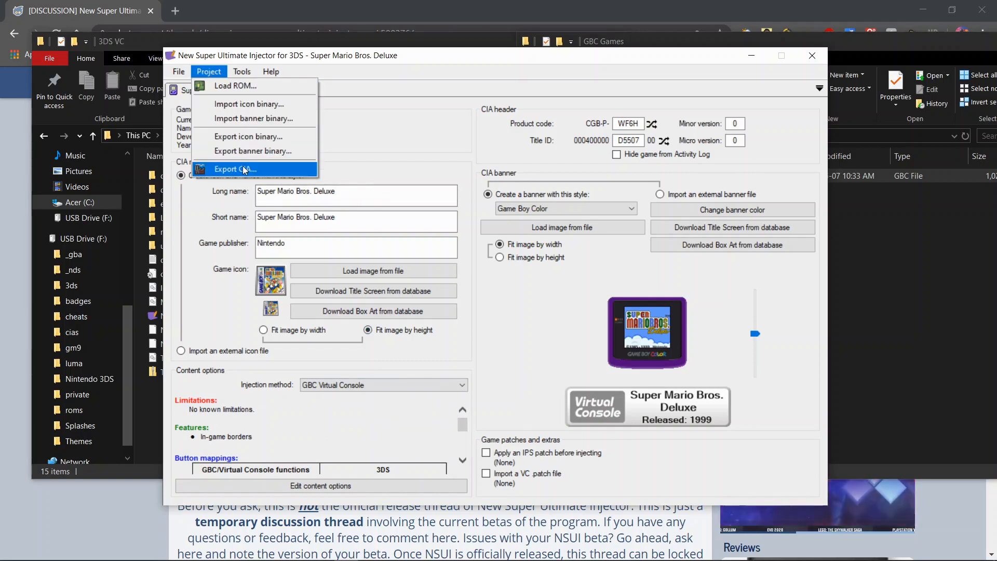
click(235, 170)
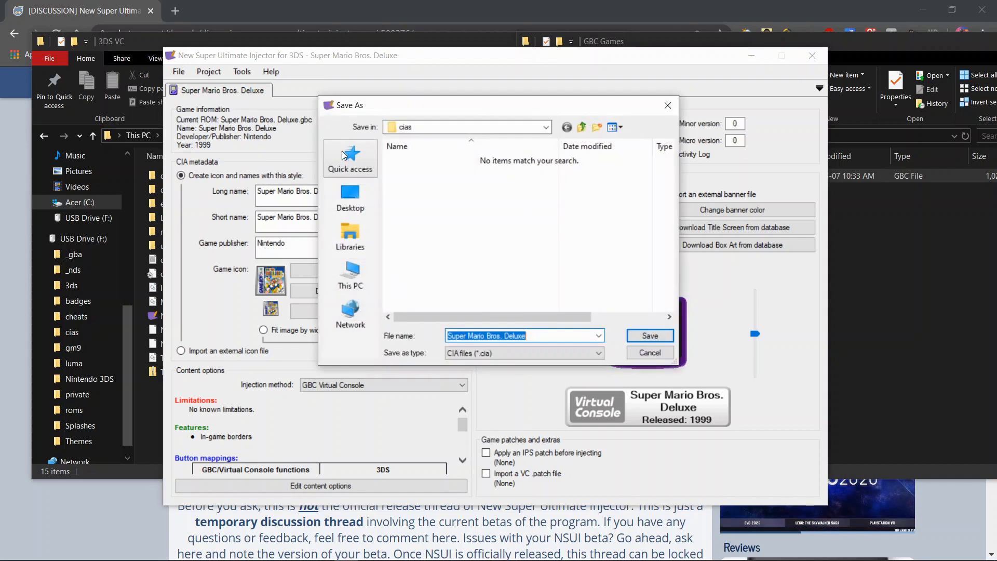
mouse_move(351, 269)
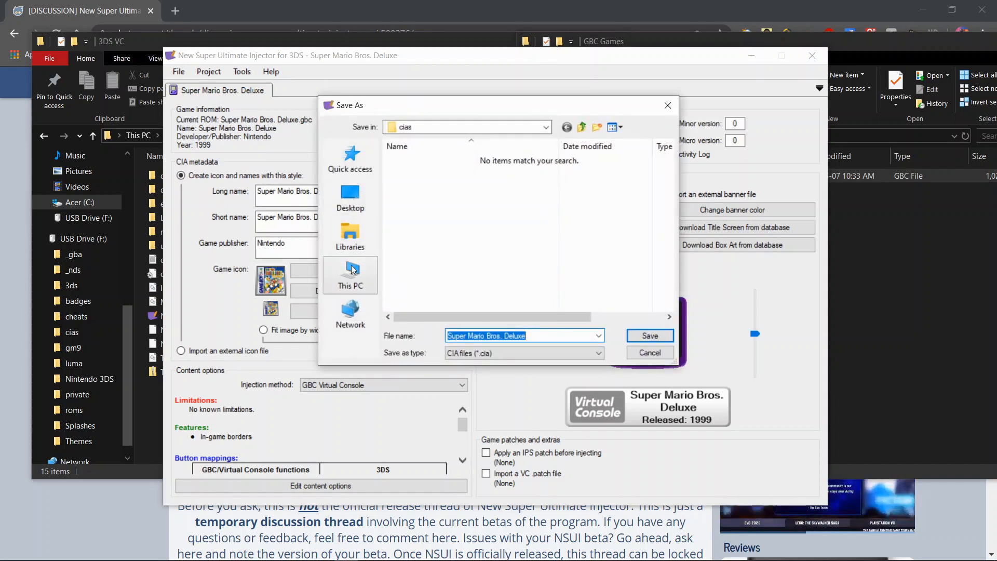
click(349, 275)
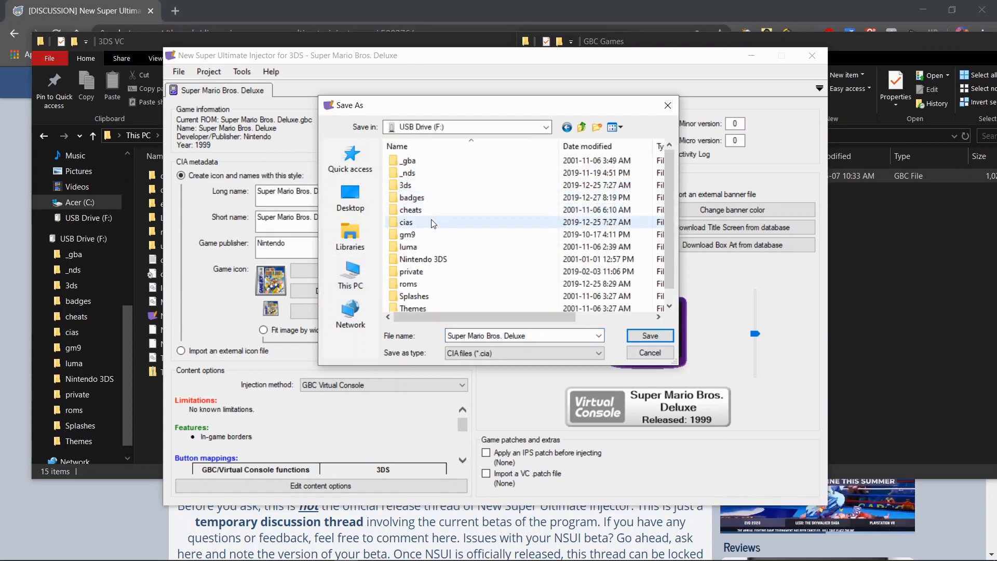
double_click(406, 222)
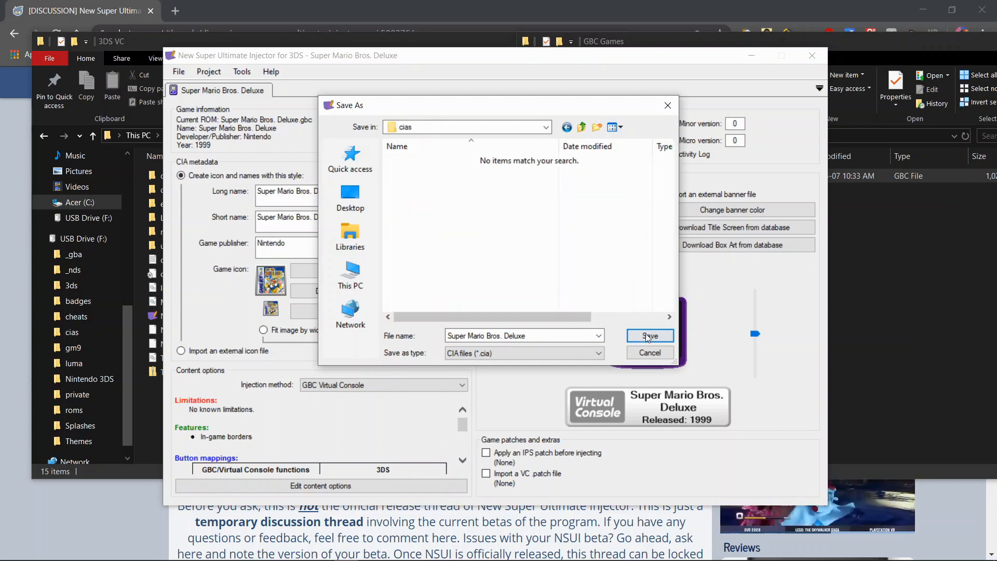
click(649, 336)
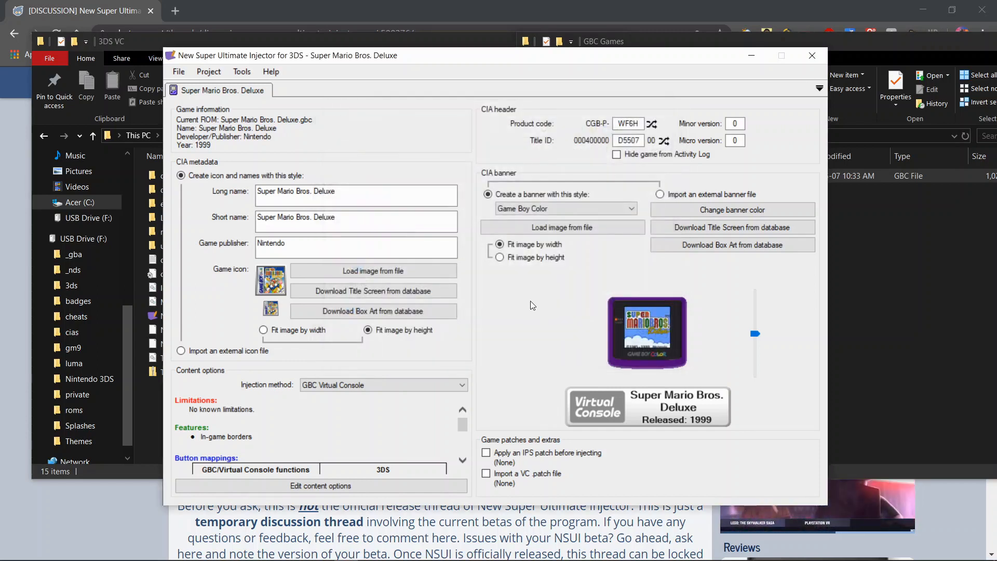